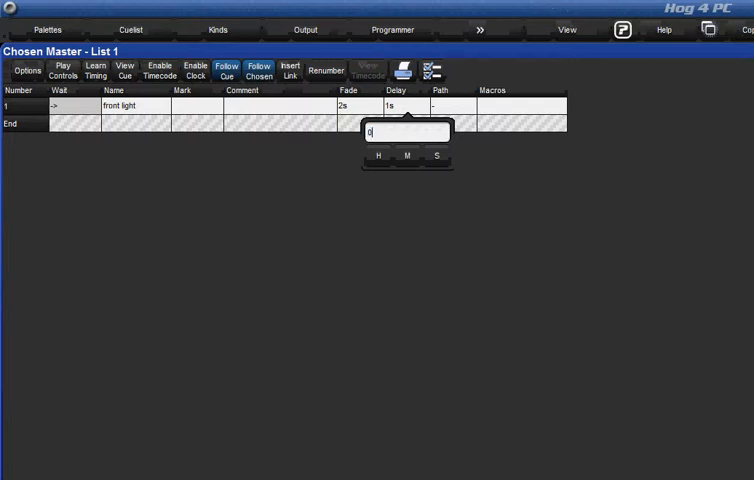
Confirm a 2-second delay on cue 1 'front light' alongside its 2-second fade.
{"action": "key", "text": "Enter"}
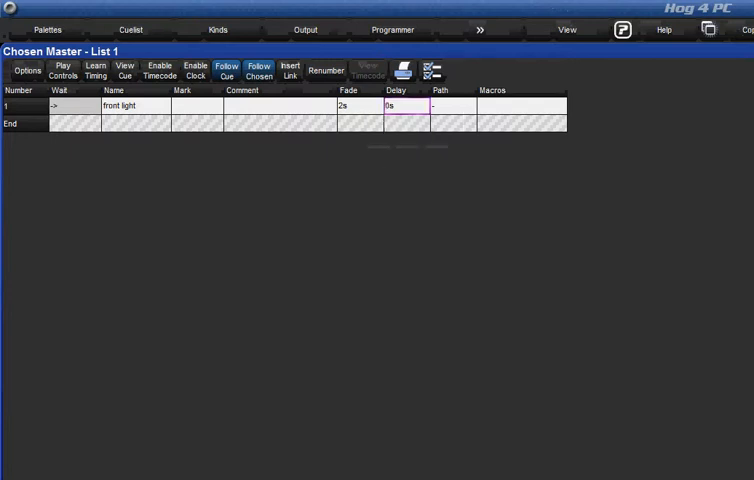
{"action": "left_click", "coordinate": [28, 70]}
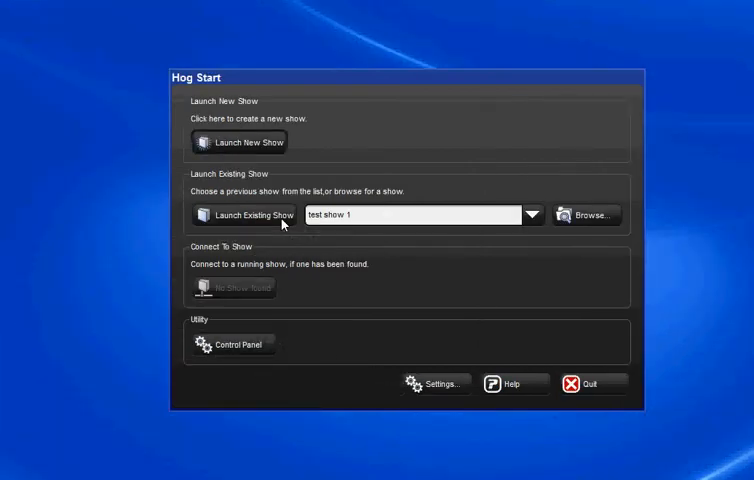
Launch the existing show 'test show 1' from the Hog Start window.
{"action": "left_click", "coordinate": [248, 216]}
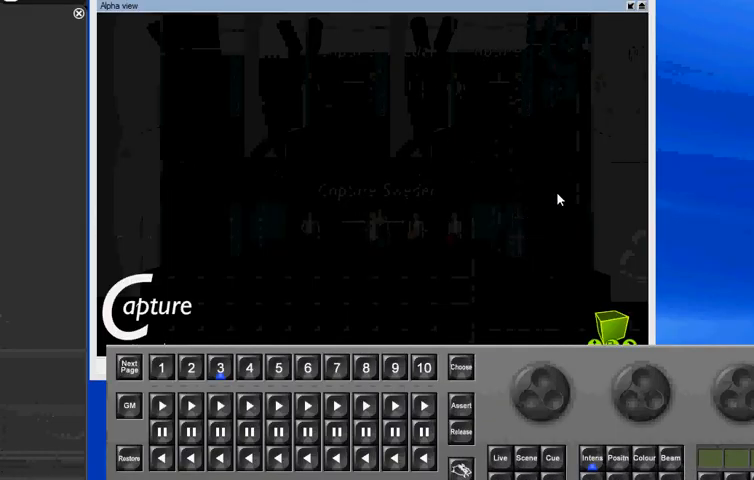
{"action": "mouse_move", "coordinate": [564, 196]}
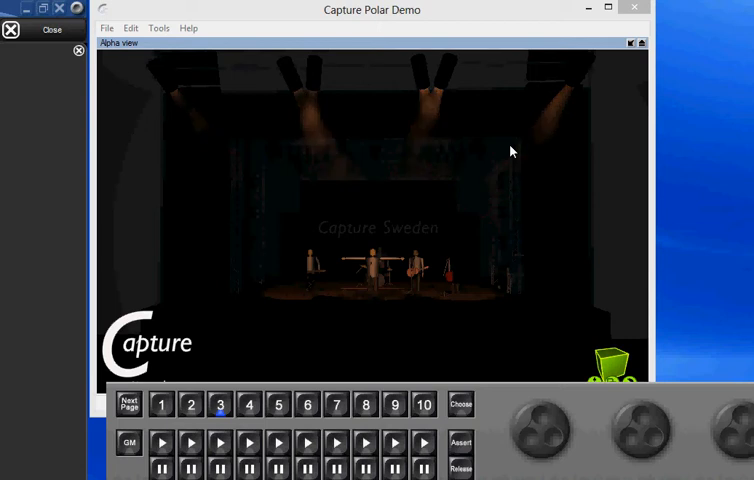
{"action": "mouse_move", "coordinate": [332, 162]}
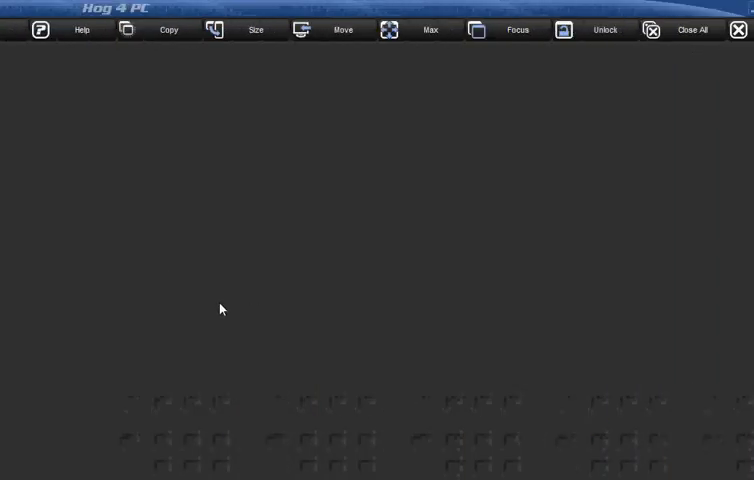
{"action": "mouse_move", "coordinate": [732, 346]}
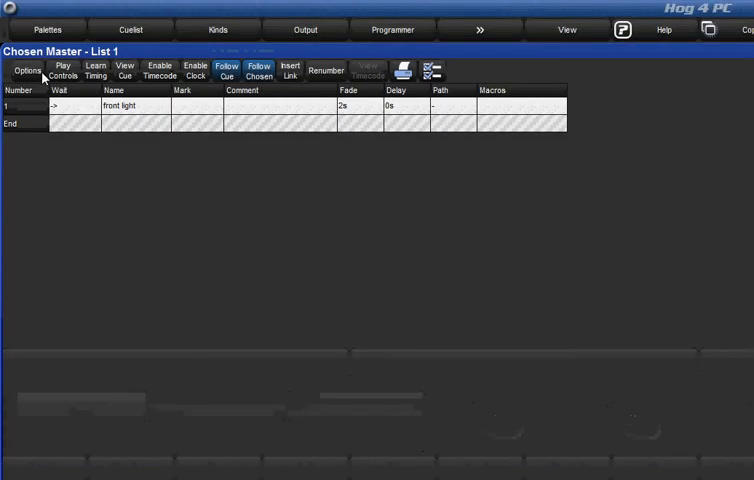
Bring up the Chosen Master List 1 window holding cue 1 'front light'.
{"action": "left_click", "coordinate": [26, 70]}
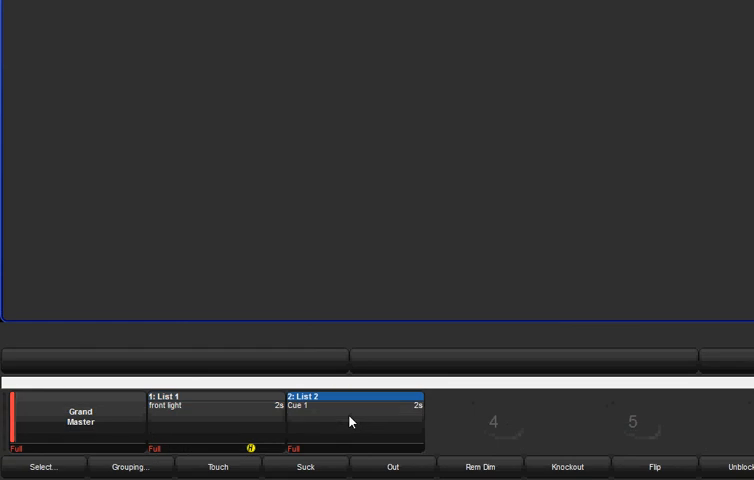
{"action": "mouse_move", "coordinate": [256, 424]}
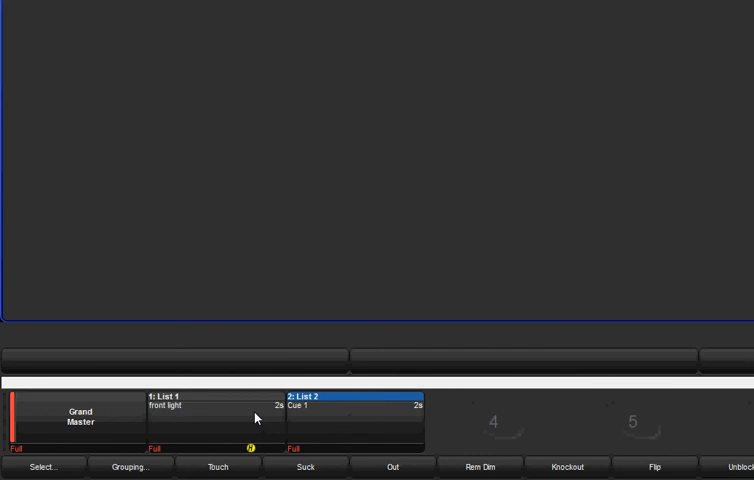
{"action": "mouse_move", "coordinate": [406, 172]}
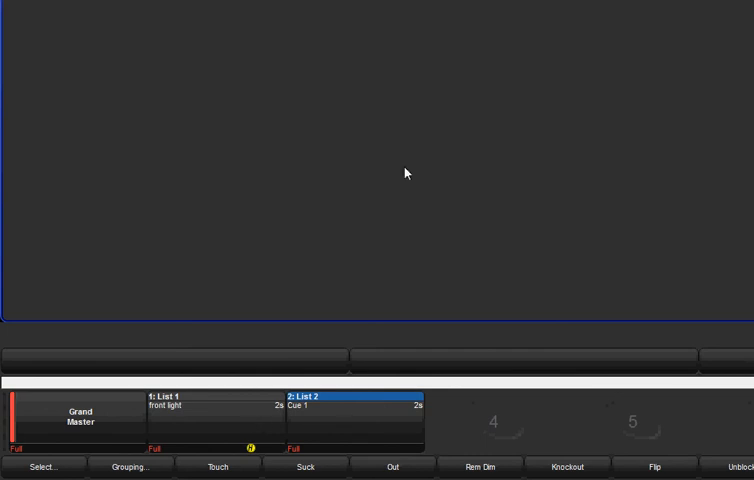